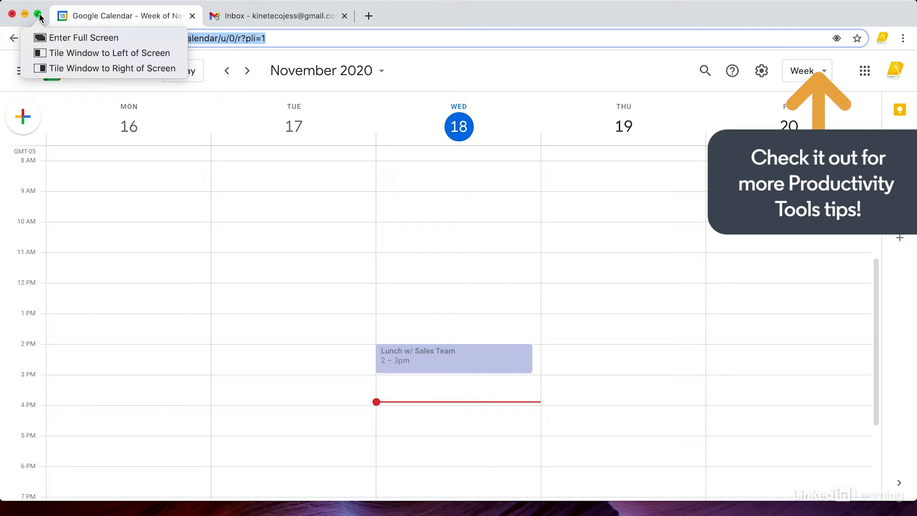
mouse_move(48, 53)
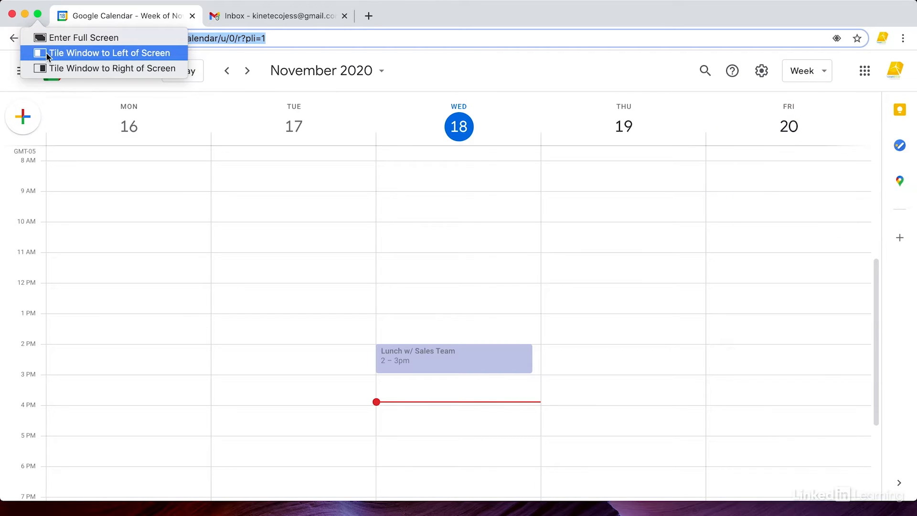
mouse_move(50, 68)
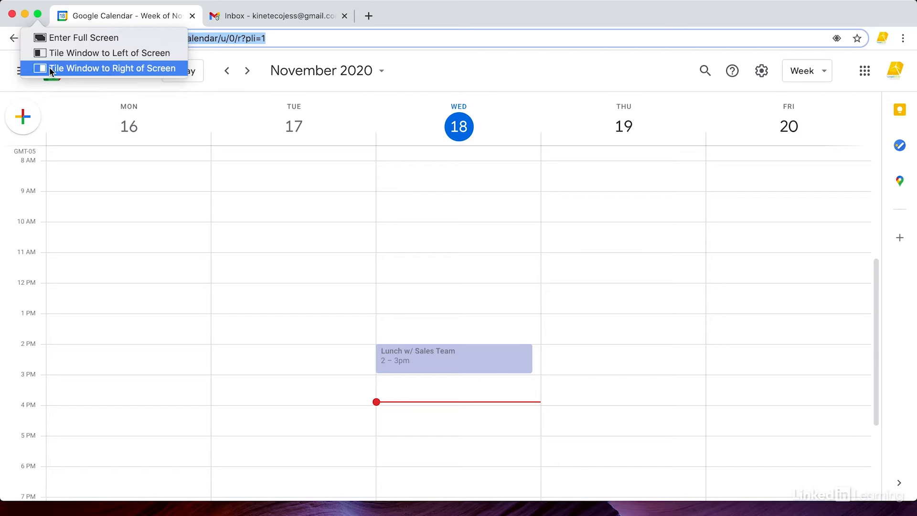
mouse_move(139, 185)
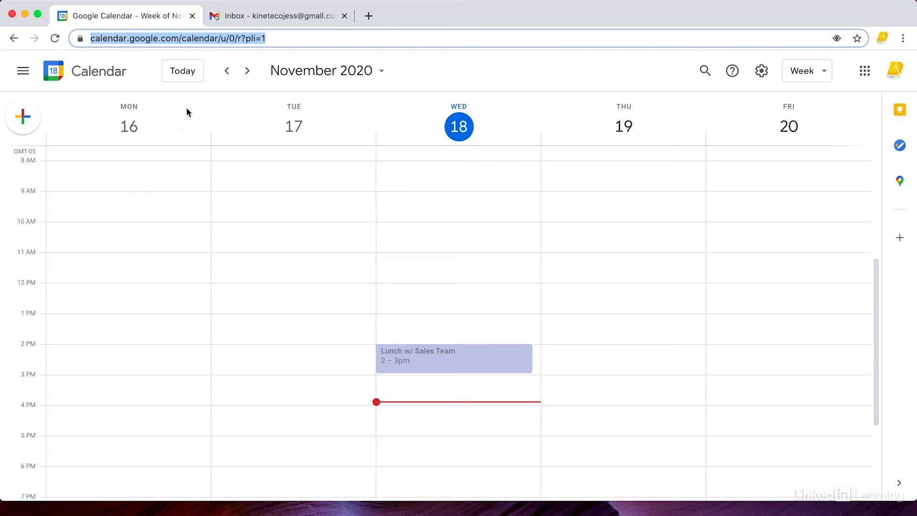
mouse_move(275, 16)
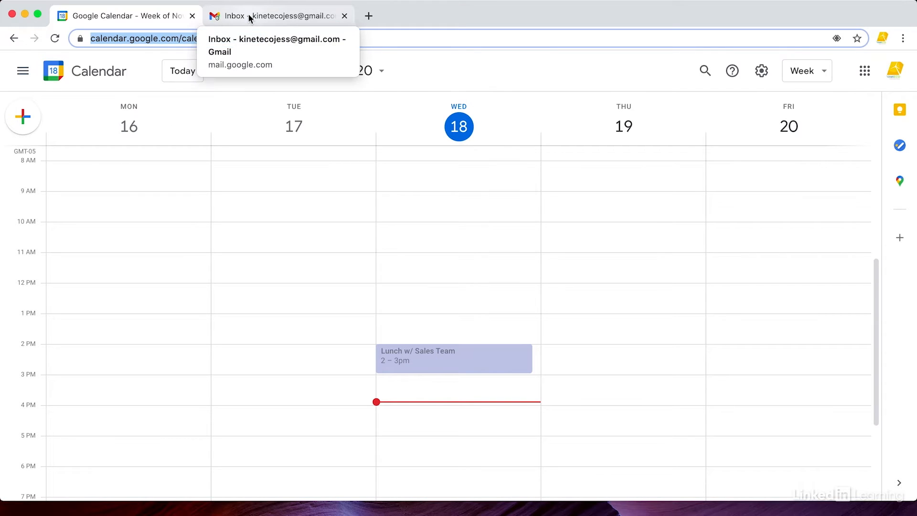
Glance at Gmail, return to Calendar, then open the Extensions page listing Docs Offline
left_click(275, 16)
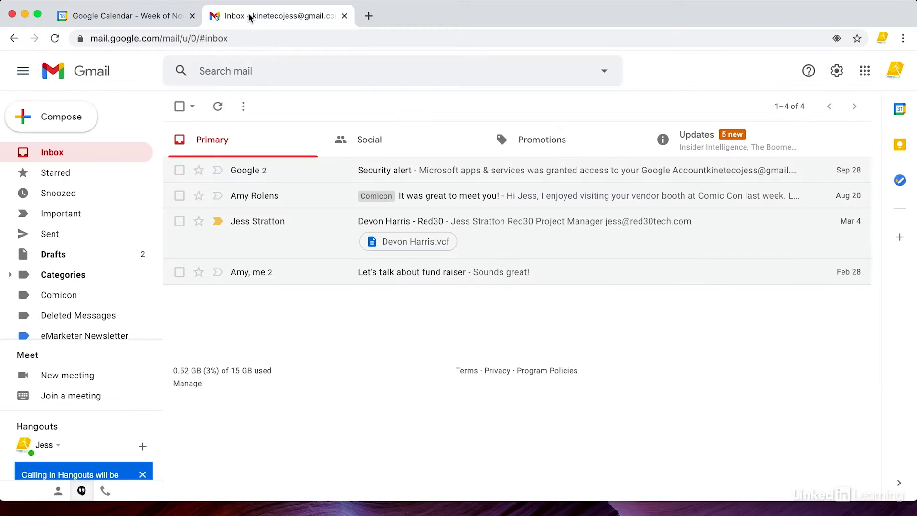
left_click(121, 16)
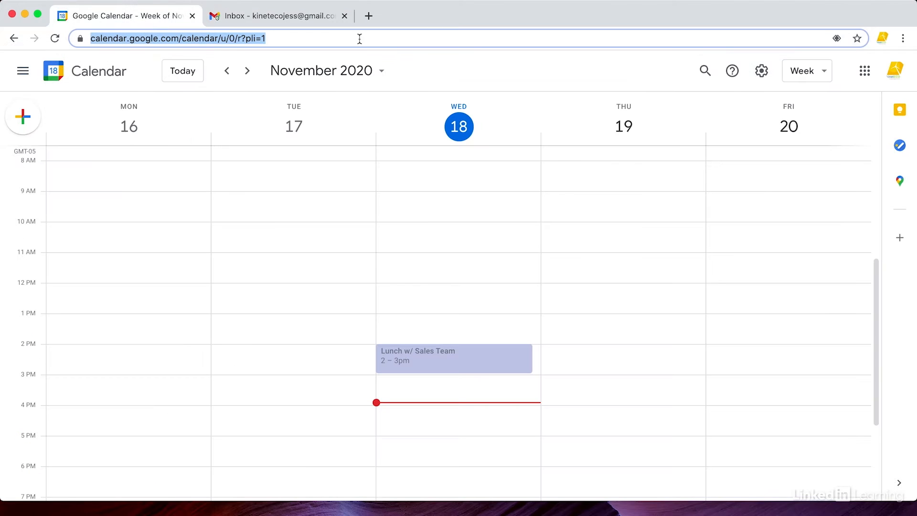
mouse_move(573, 78)
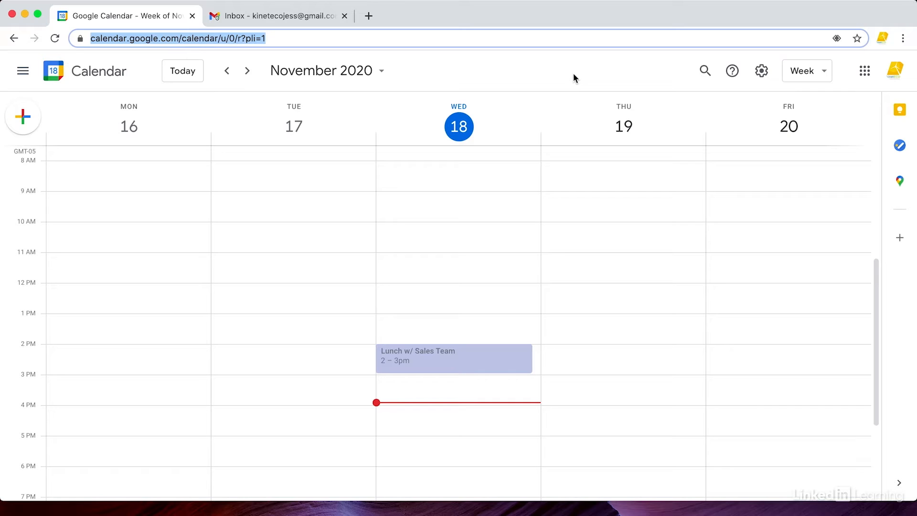
mouse_move(418, 59)
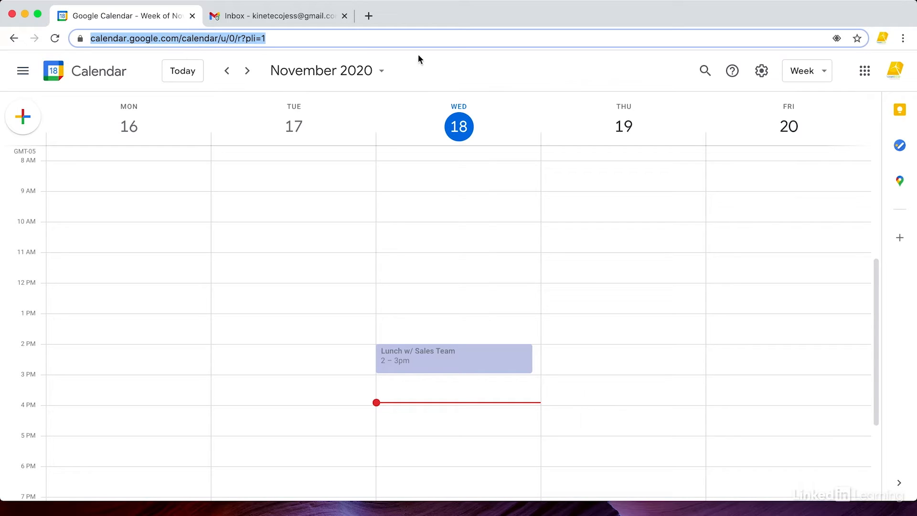
mouse_move(280, 16)
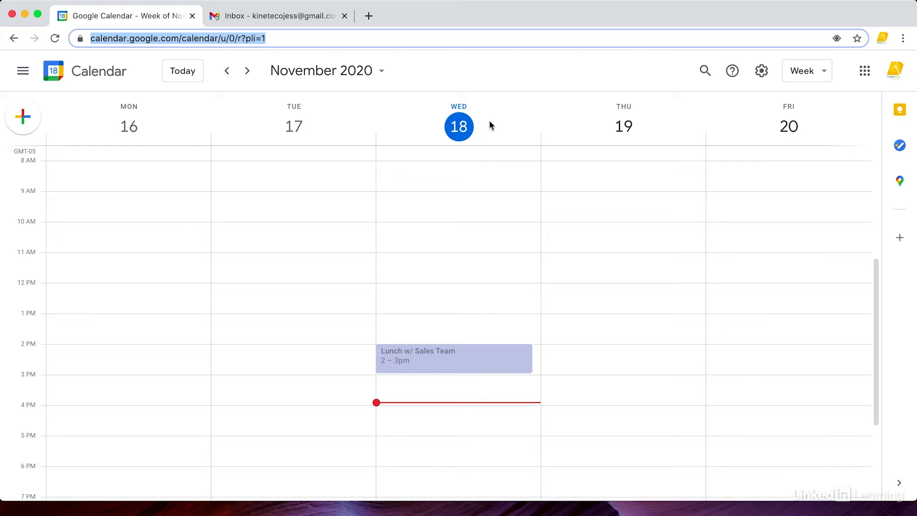
mouse_move(735, 129)
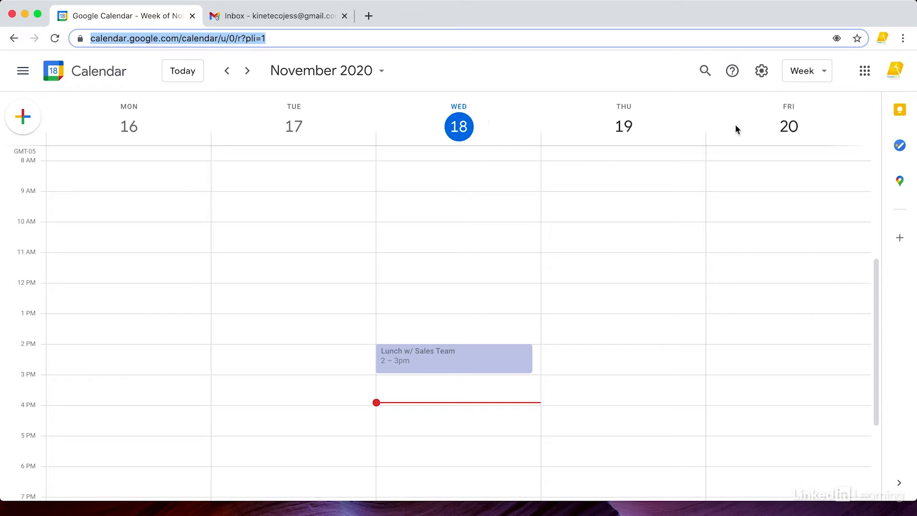
mouse_move(904, 39)
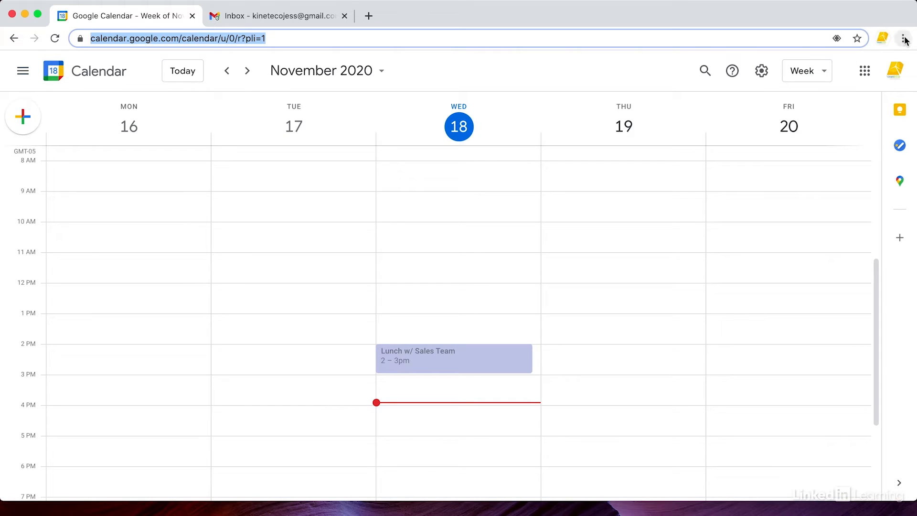
left_click(903, 39)
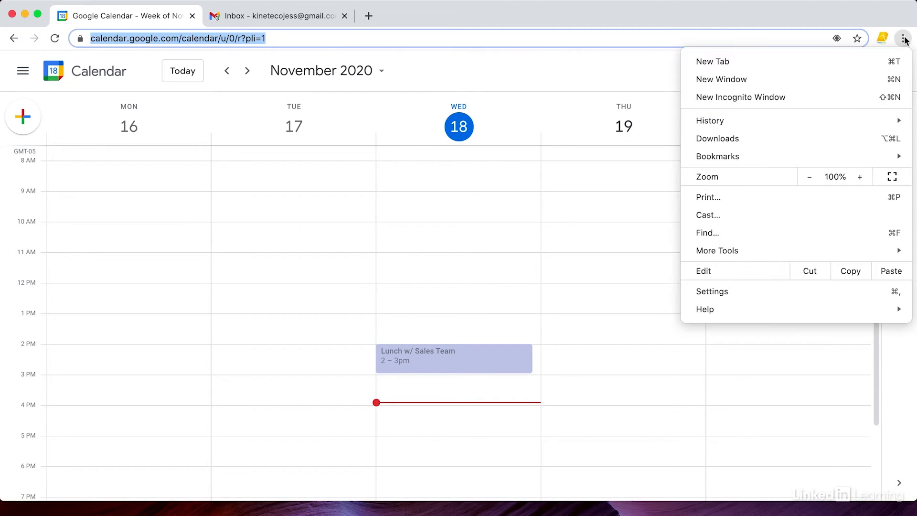
mouse_move(798, 247)
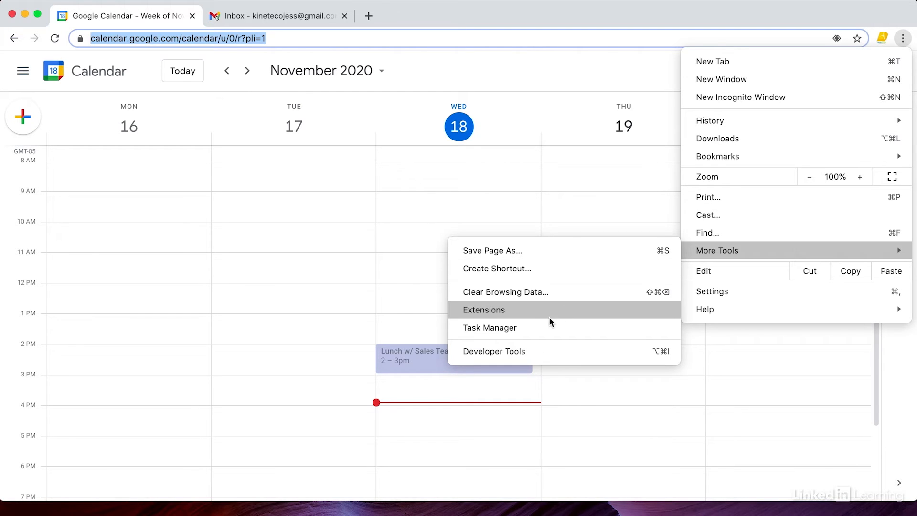
mouse_move(545, 316)
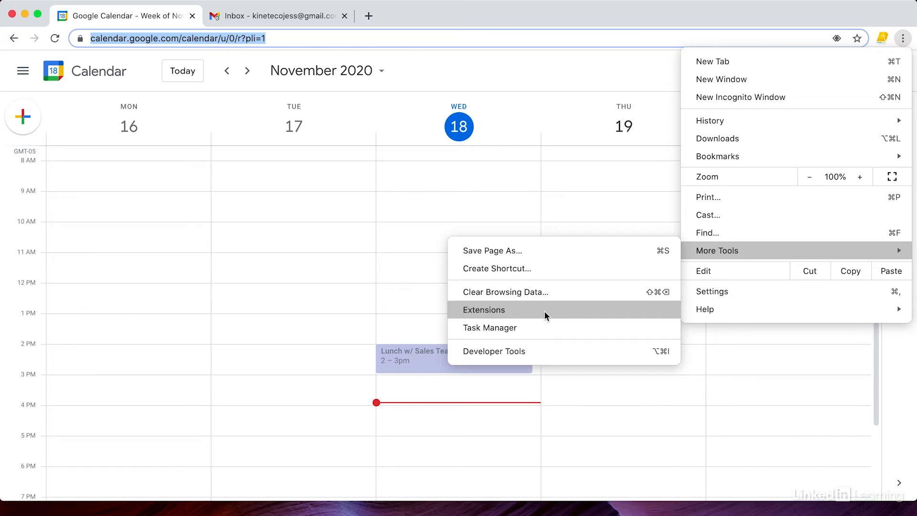
left_click(483, 309)
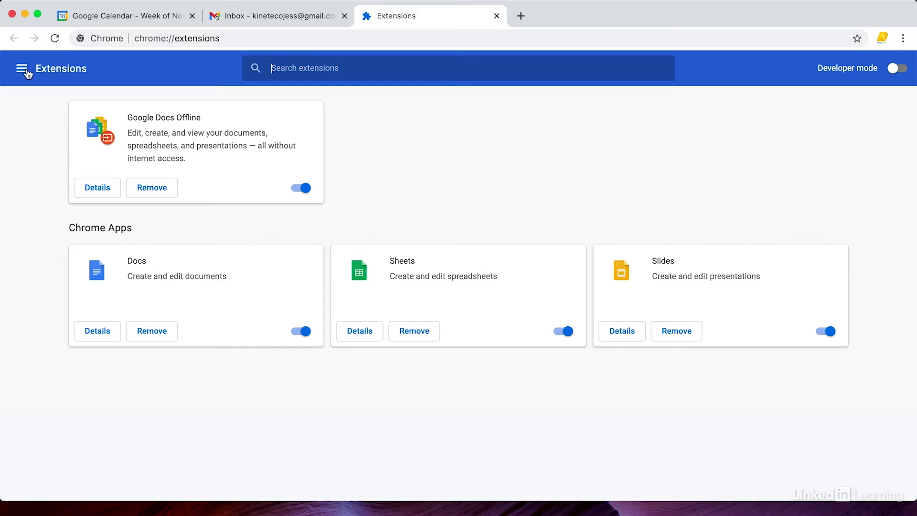
mouse_move(22, 69)
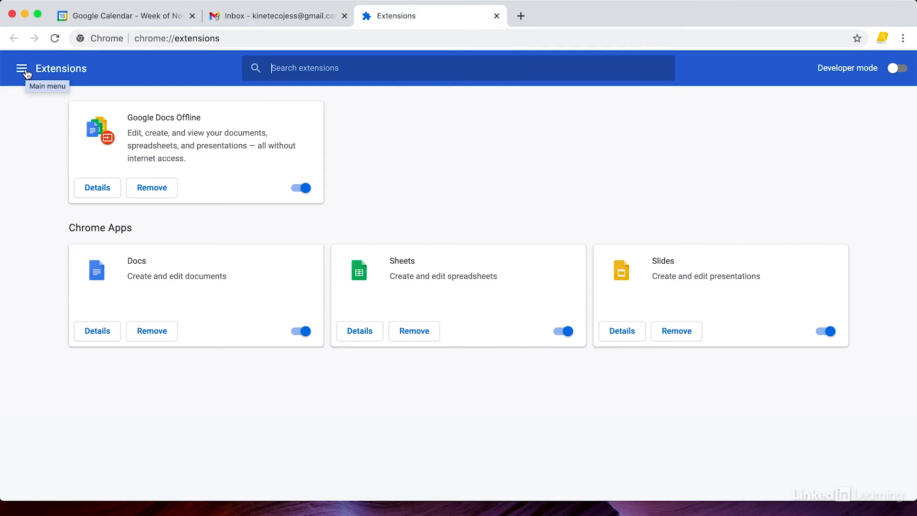
Open the Chrome Web Store's Extensions category from the Extensions page's side menu
left_click(21, 68)
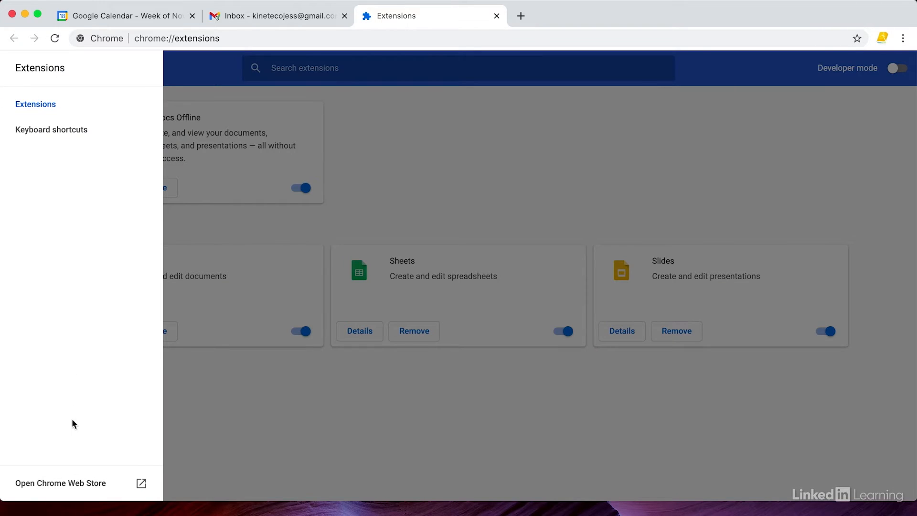
mouse_move(60, 482)
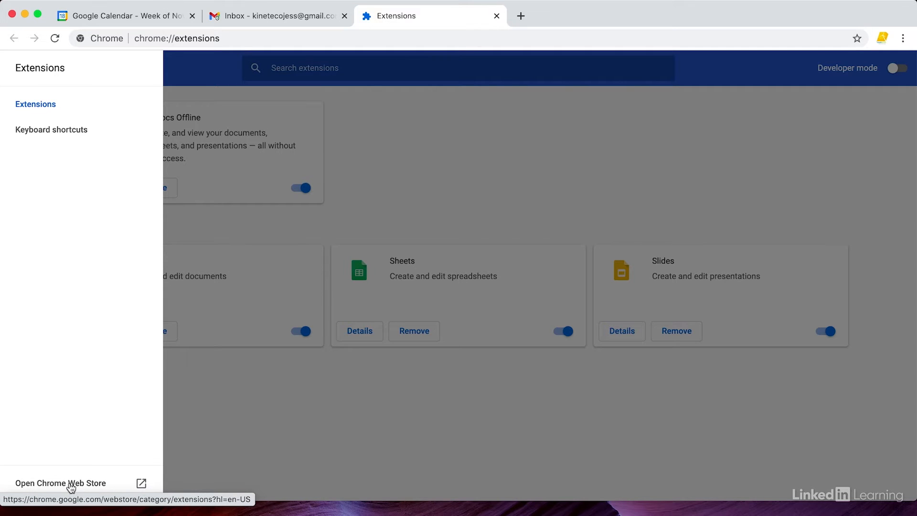
left_click(60, 483)
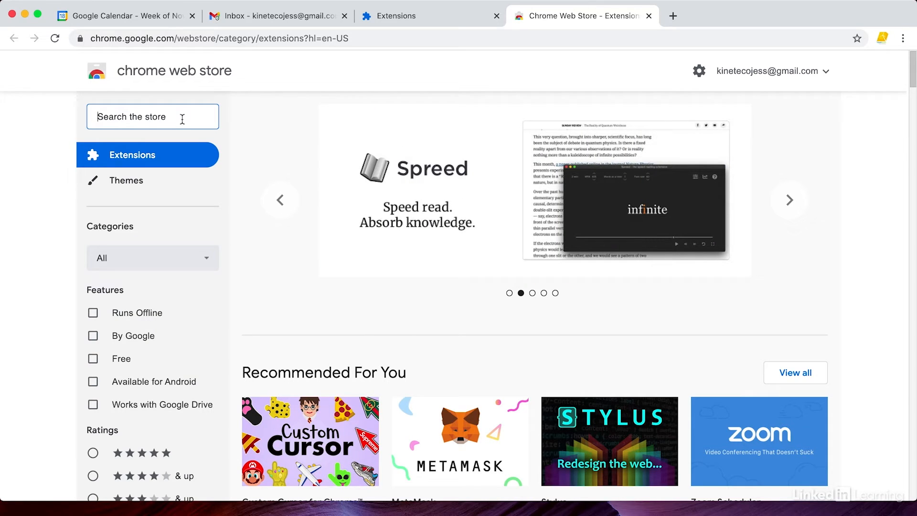
Search the Chrome Web Store for 'Tab Resize'
left_click(788, 199)
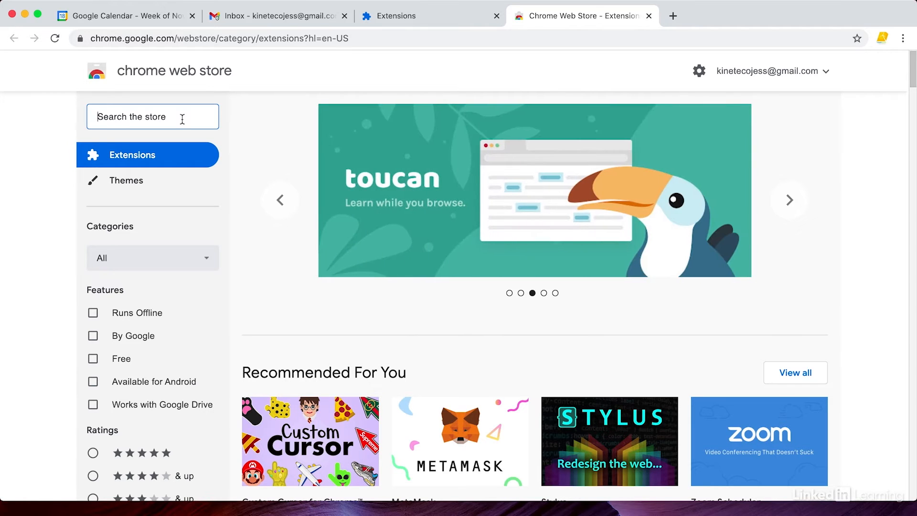
left_click(789, 199)
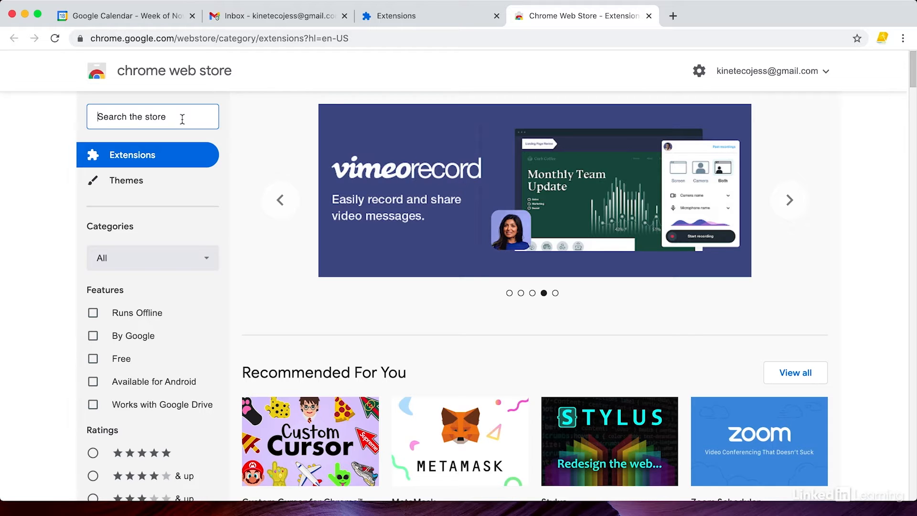
type("Tab R")
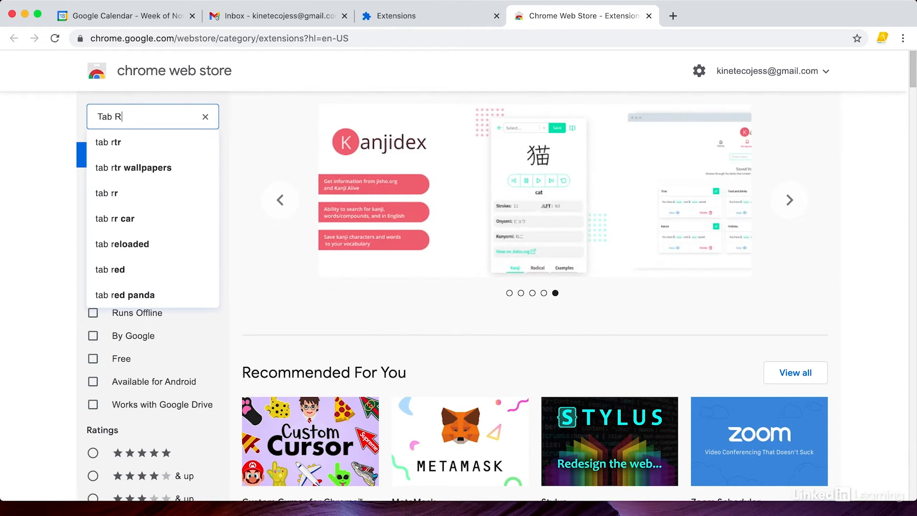
key("Return")
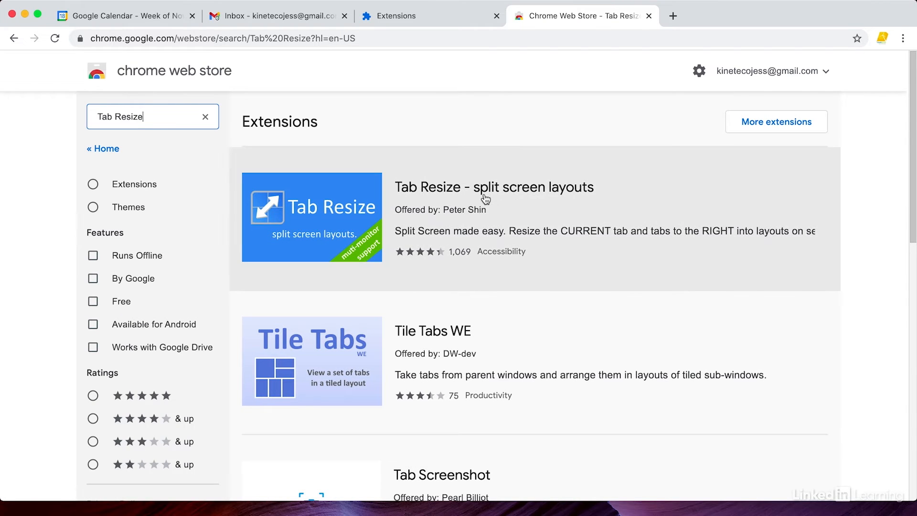
mouse_move(493, 187)
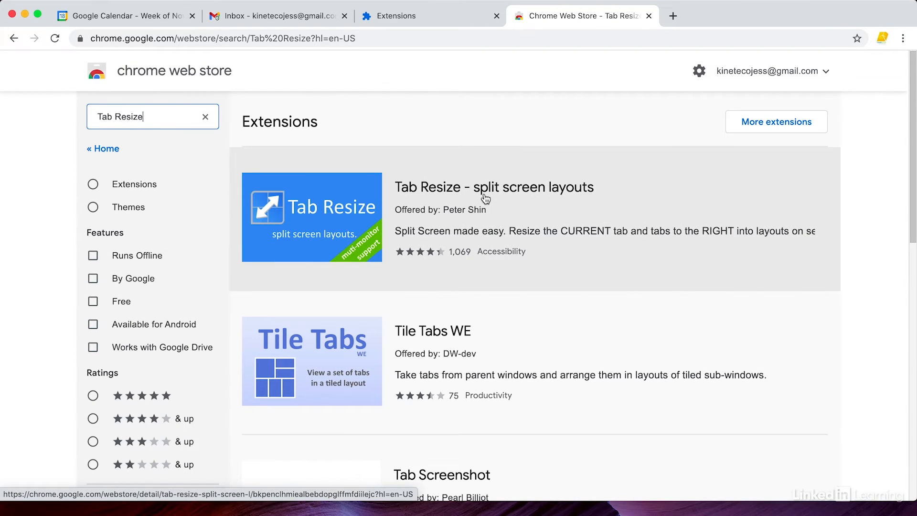
Add the 'Tab Resize - split screen layouts' extension to Chrome and confirm the install
left_click(494, 187)
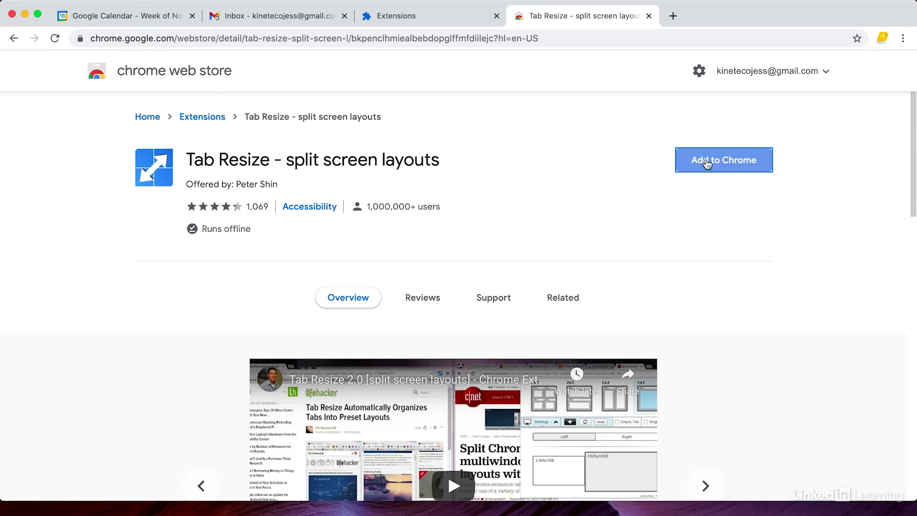
left_click(722, 159)
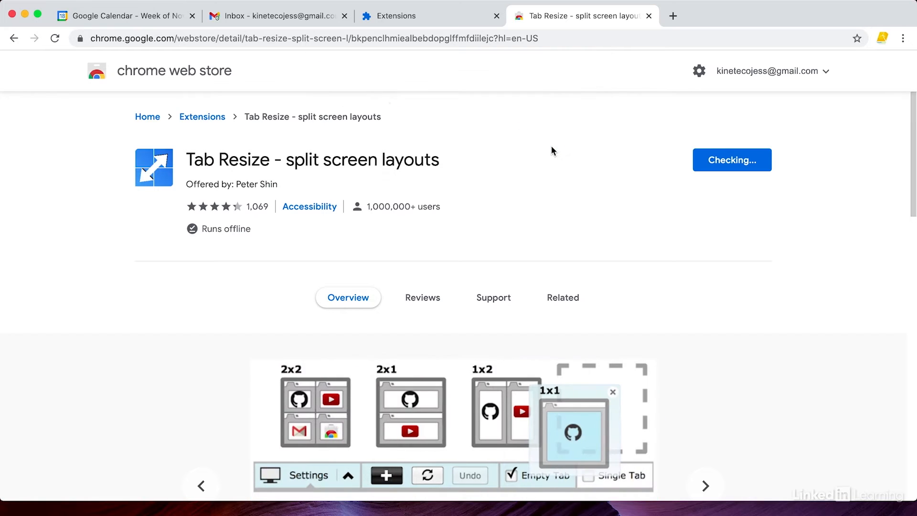
left_click(732, 159)
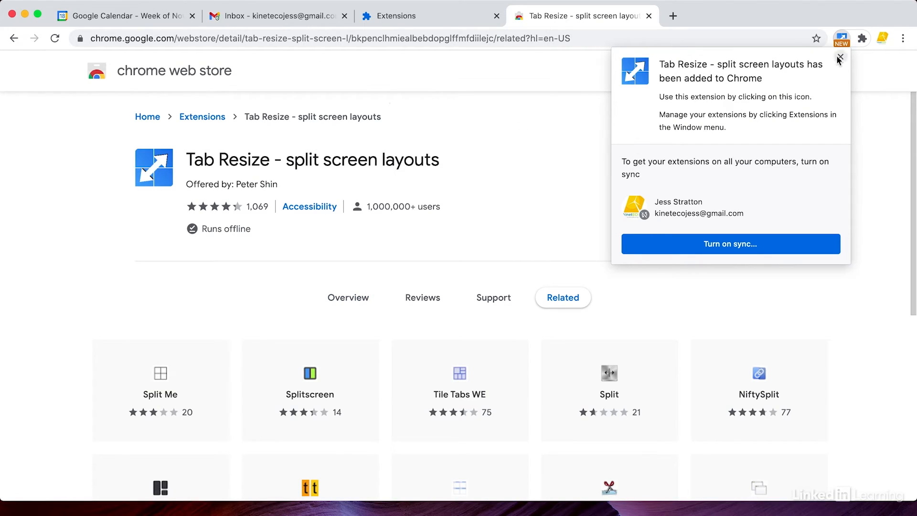
mouse_move(760, 180)
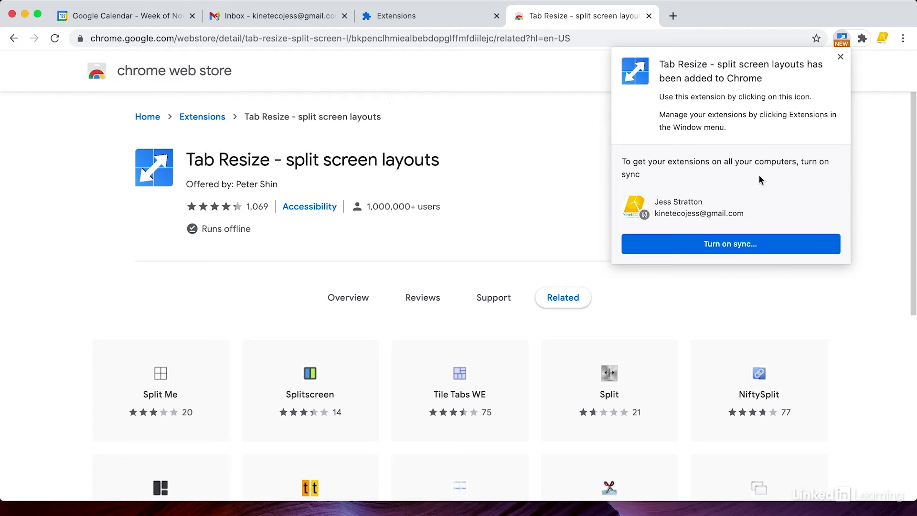
mouse_move(717, 221)
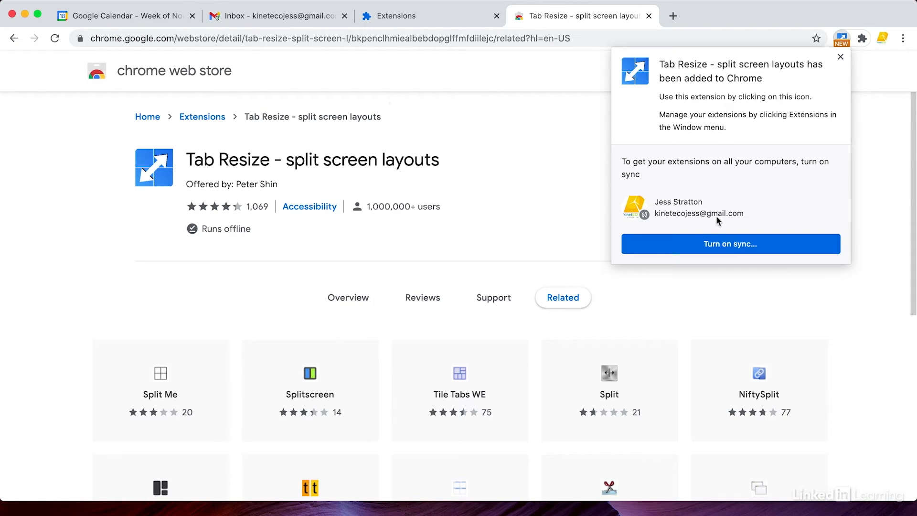
mouse_move(692, 247)
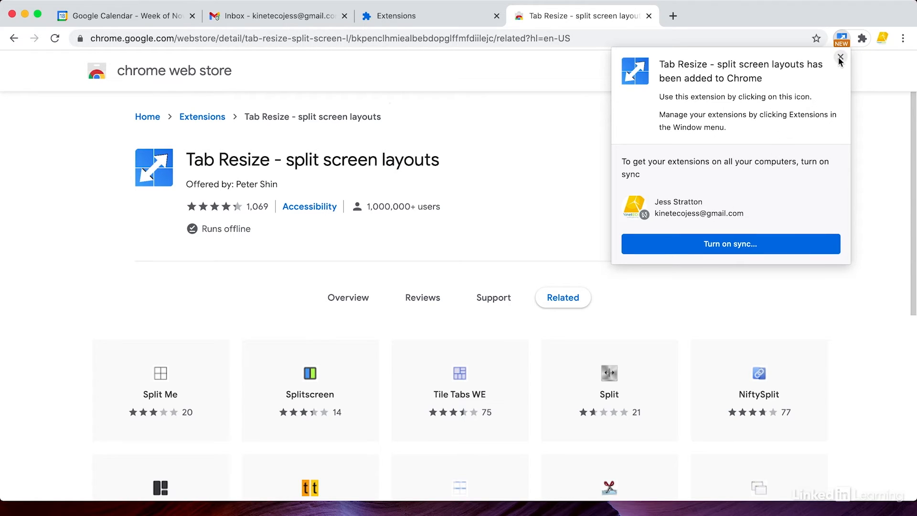
Close the Tab Resize added-to-Chrome popup
left_click(839, 58)
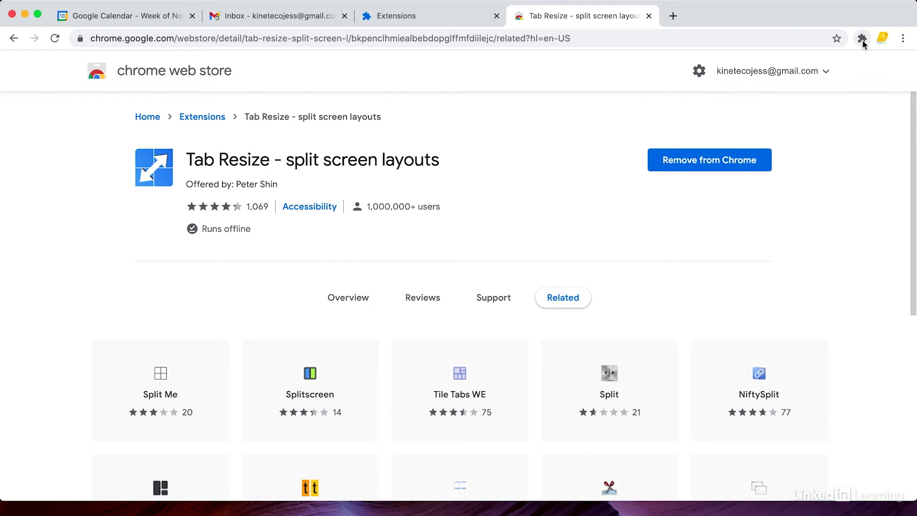
Pin Tab Resize from the extensions puzzle menu and close the Web Store tab
left_click(861, 38)
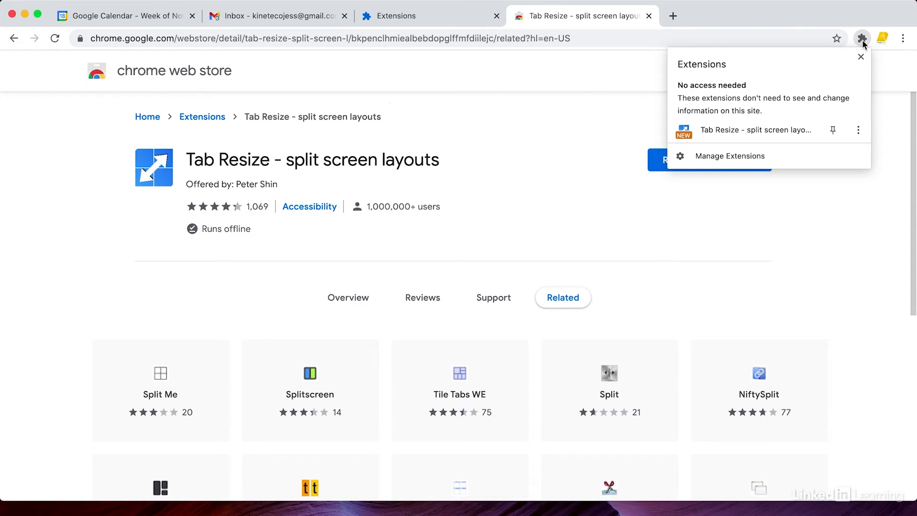
mouse_move(831, 130)
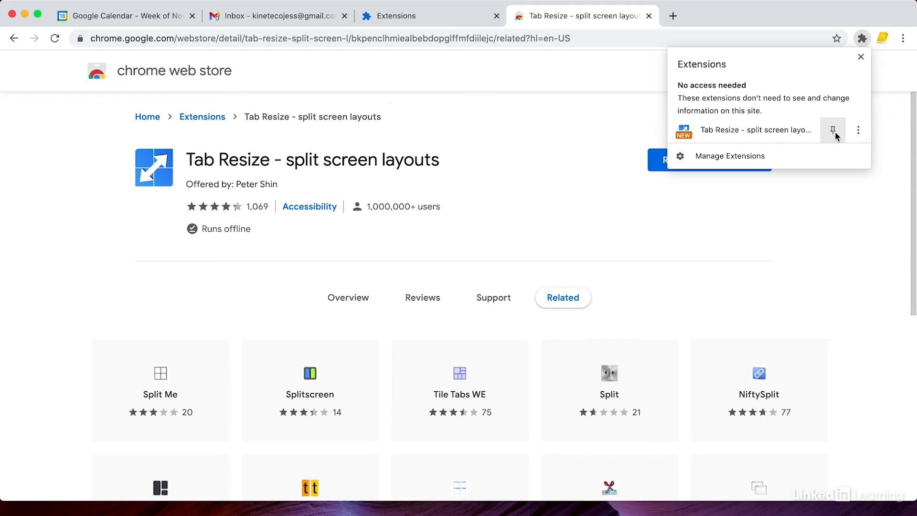
left_click(832, 130)
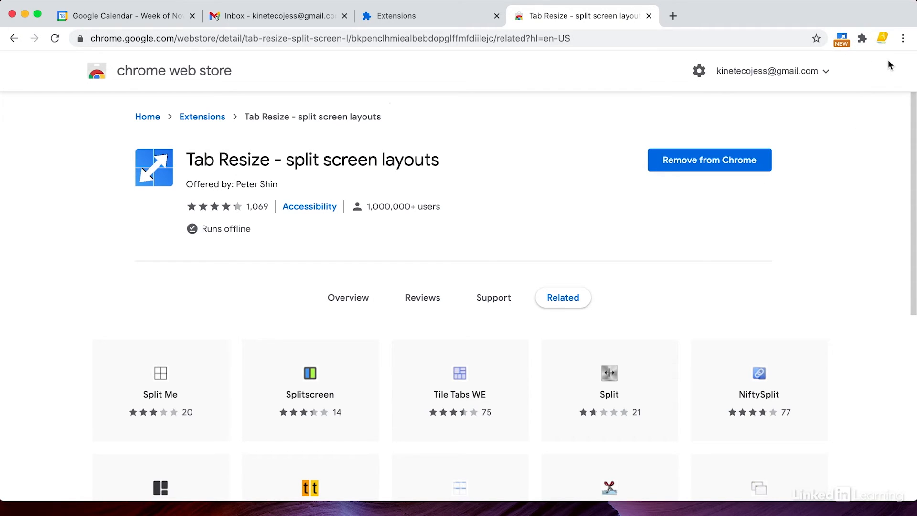
left_click(648, 16)
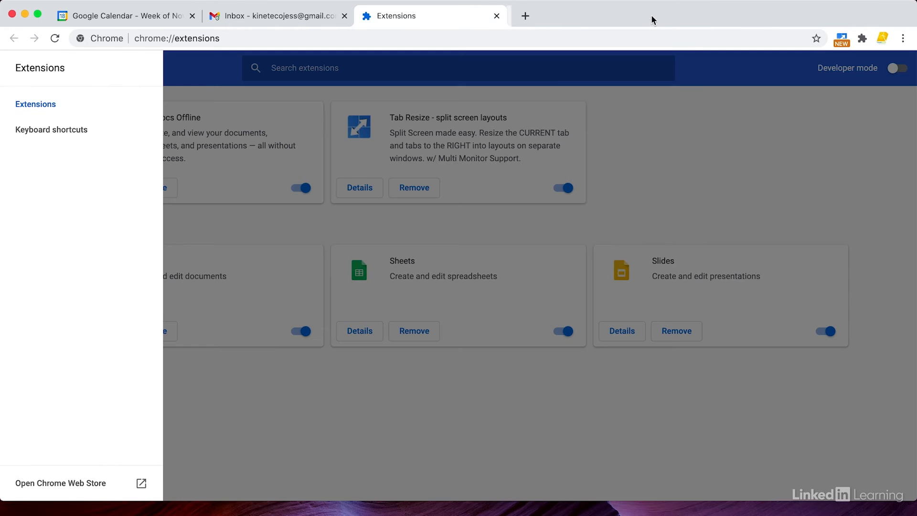
Close the Extensions tab and switch to the Google Calendar tab
left_click(496, 16)
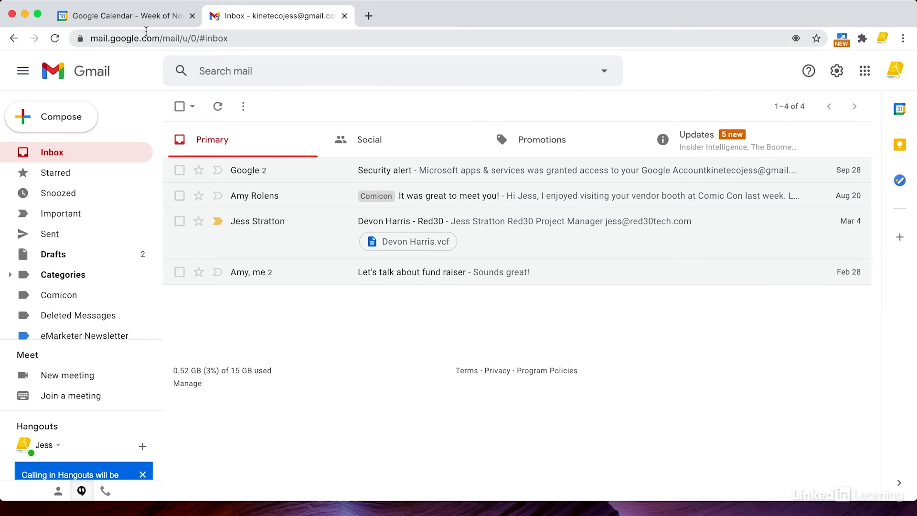
left_click(123, 16)
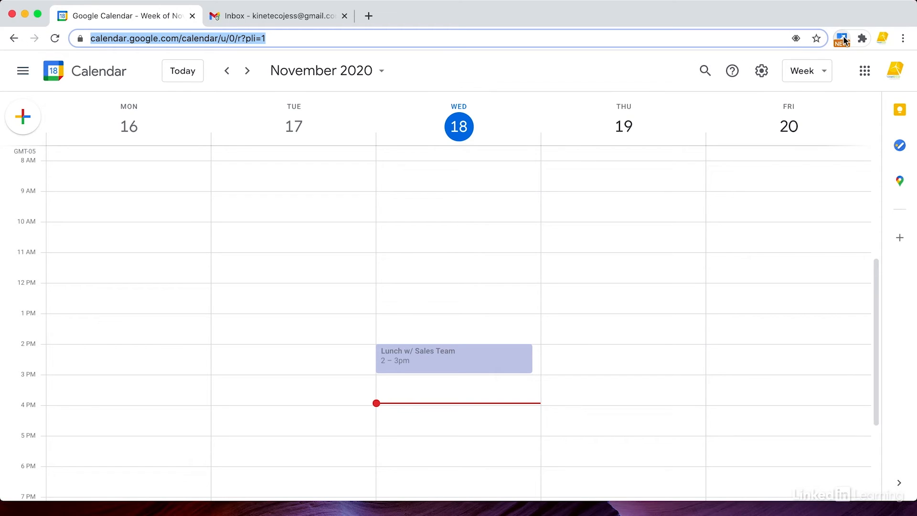
mouse_move(841, 39)
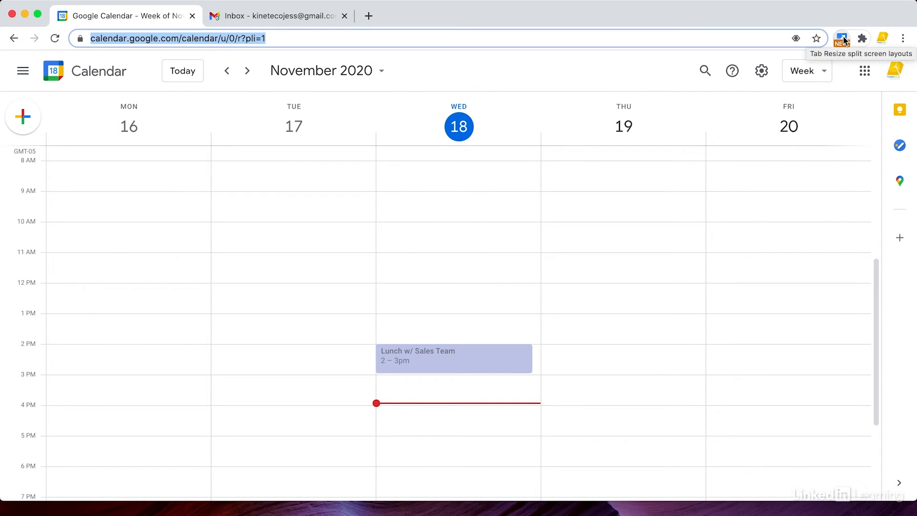
Open the pinned Tab Resize menu, accepting 'I understand' and 'Let's go!' notices
left_click(841, 38)
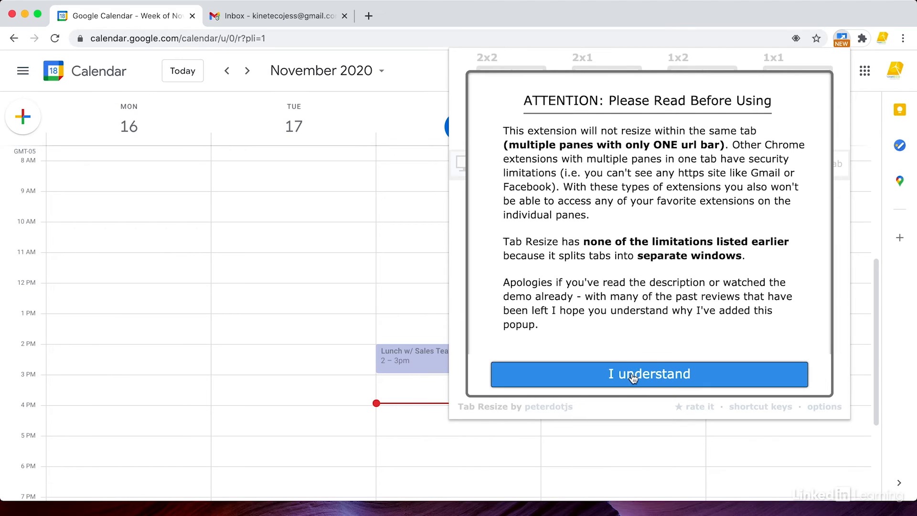
left_click(648, 373)
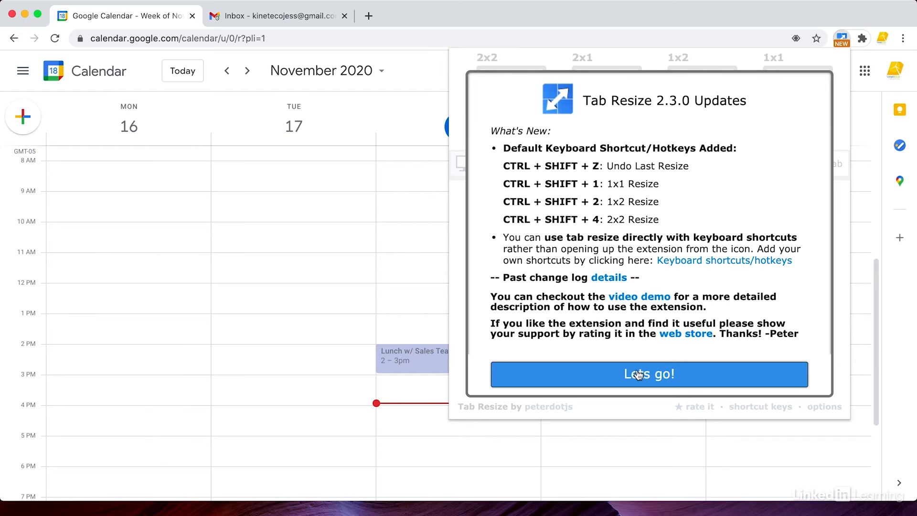
left_click(649, 374)
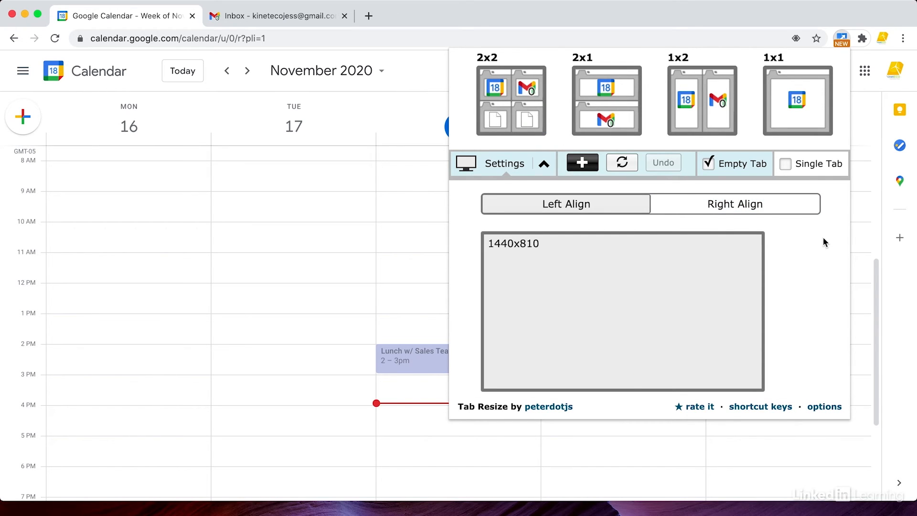
mouse_move(529, 111)
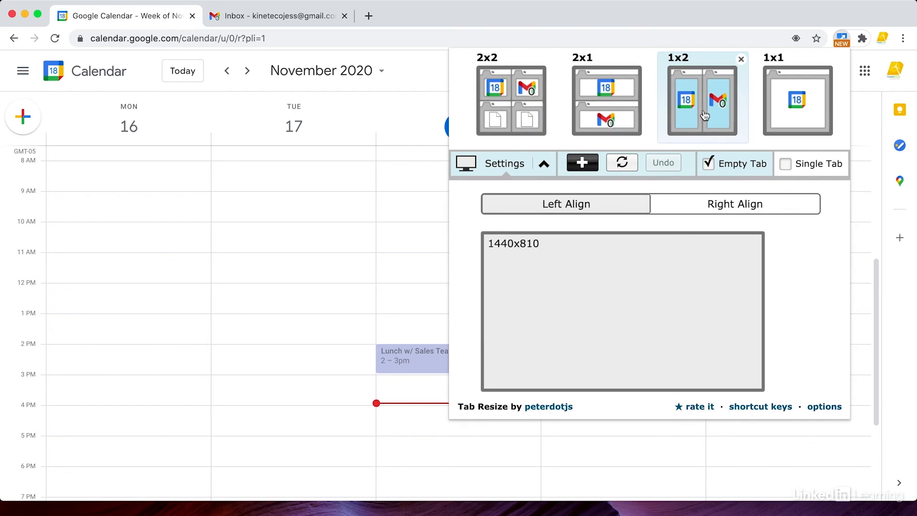
mouse_move(716, 104)
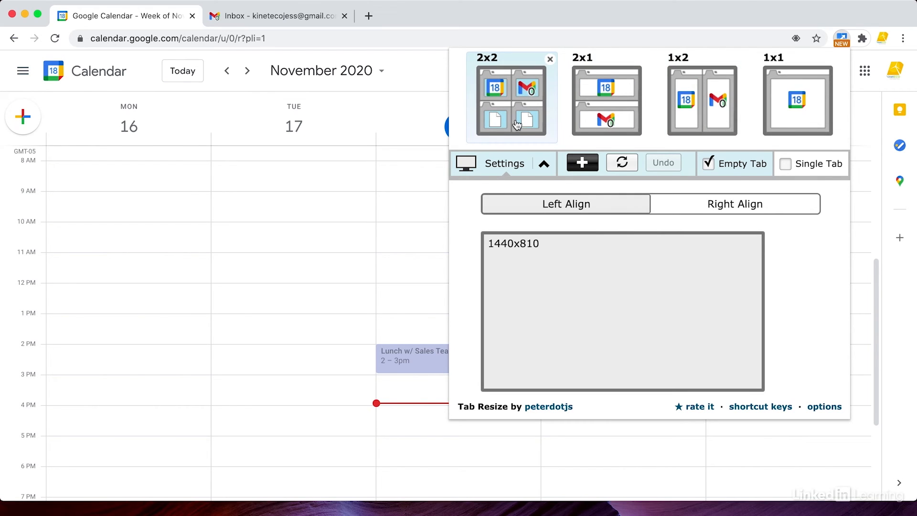
mouse_move(496, 122)
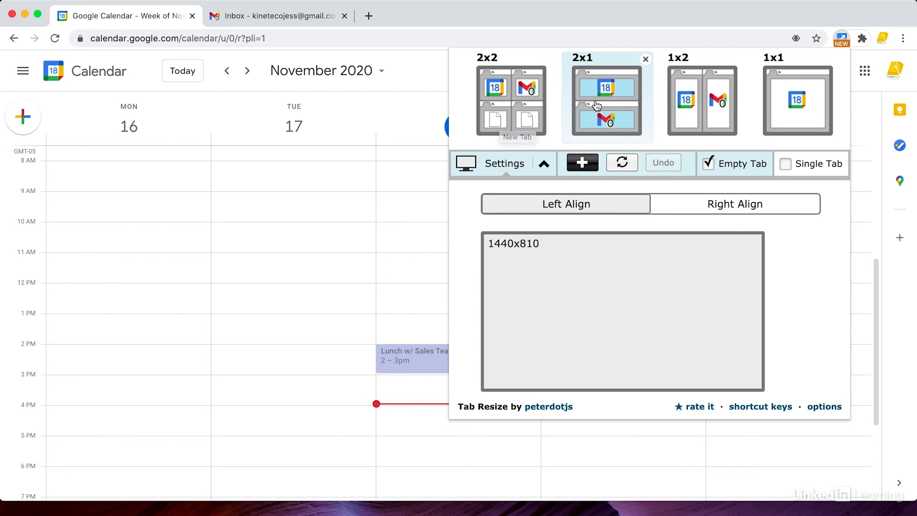
mouse_move(701, 99)
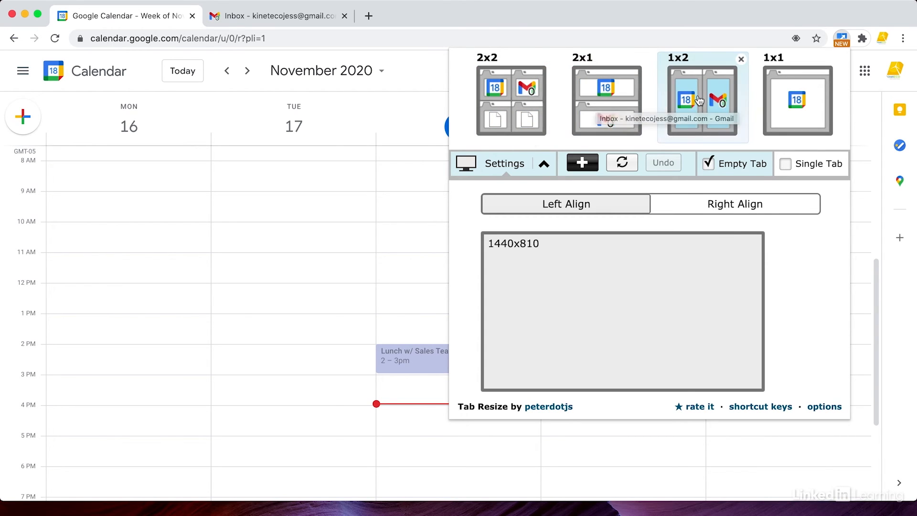
Apply Tab Resize's 1x2 layout to tile Calendar and Gmail side by side
left_click(700, 100)
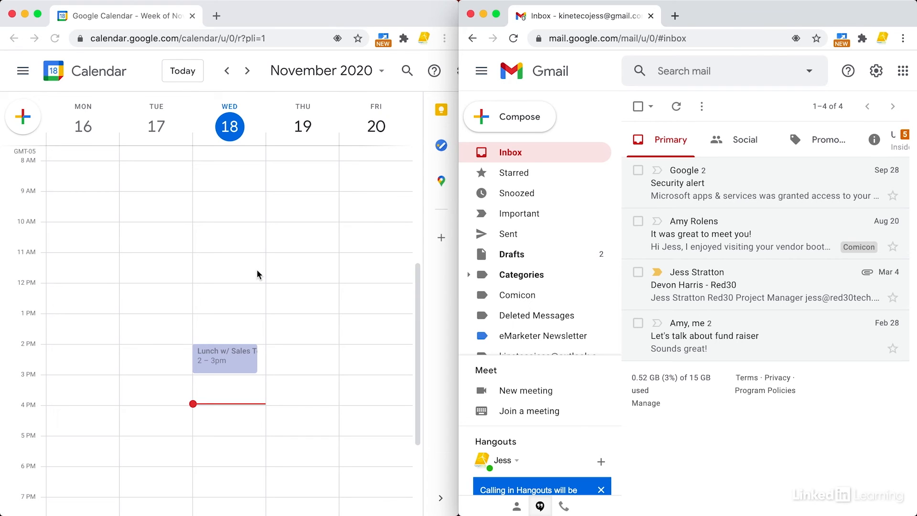
mouse_move(341, 139)
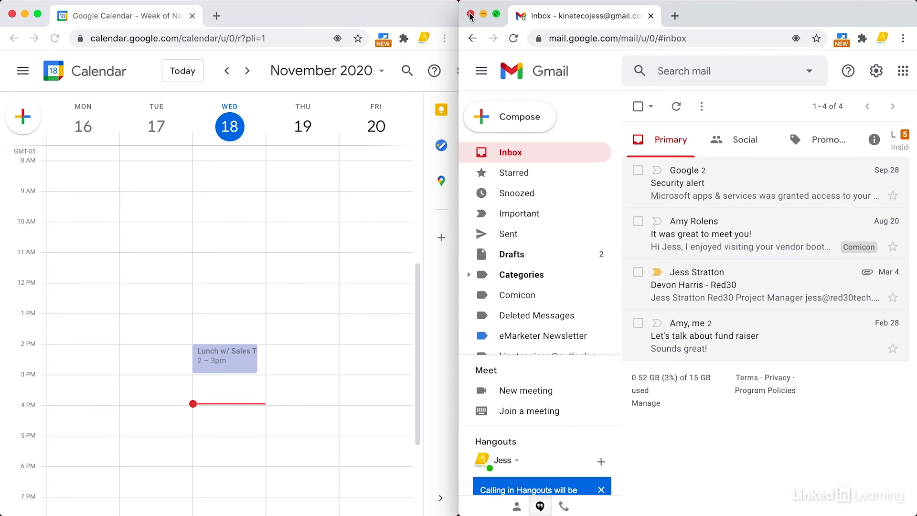
Close the separate Gmail window, leaving Calendar in a single window
left_click(469, 16)
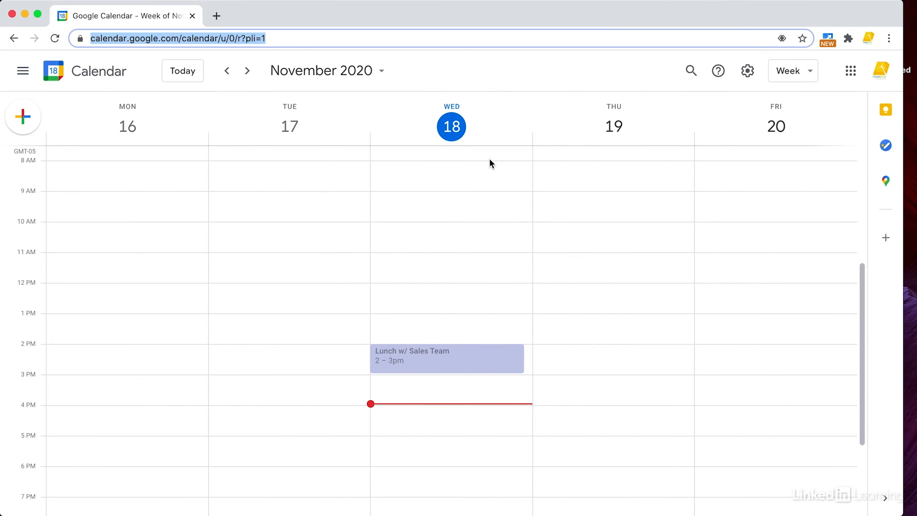
mouse_move(215, 16)
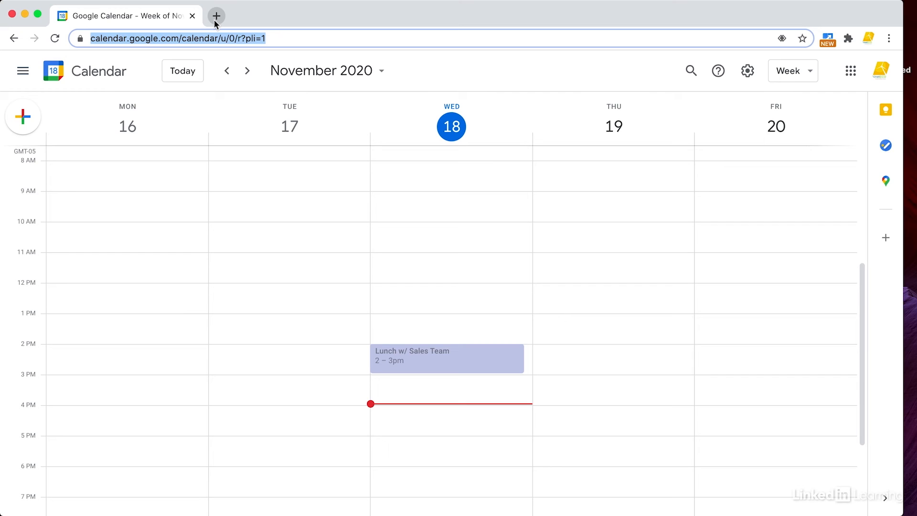
mouse_move(652, 94)
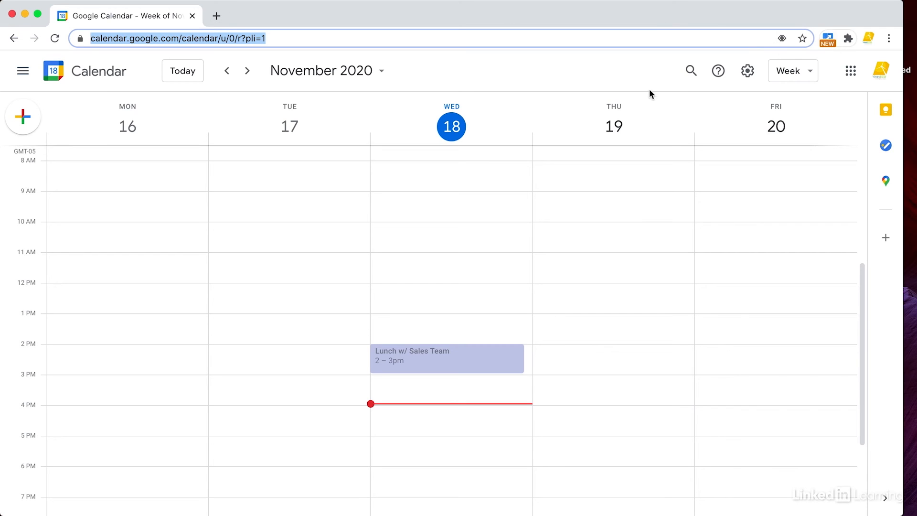
mouse_move(328, 209)
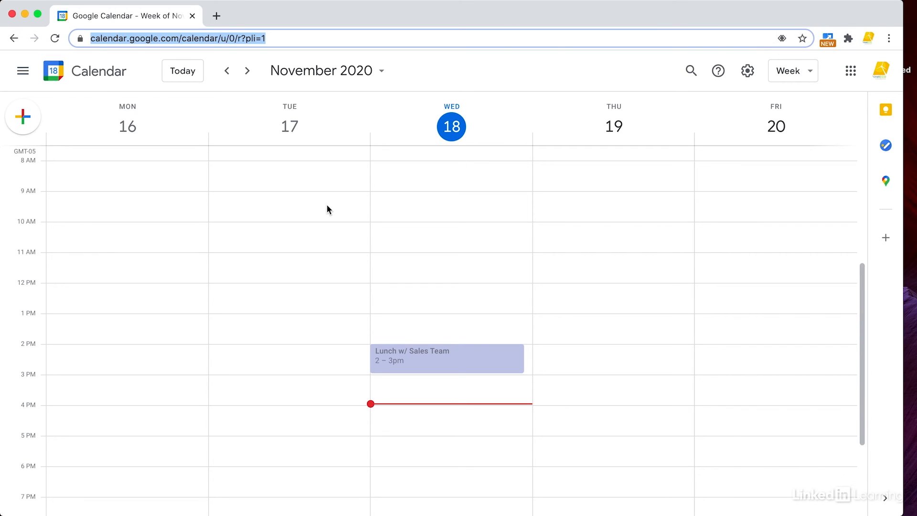
mouse_move(896, 65)
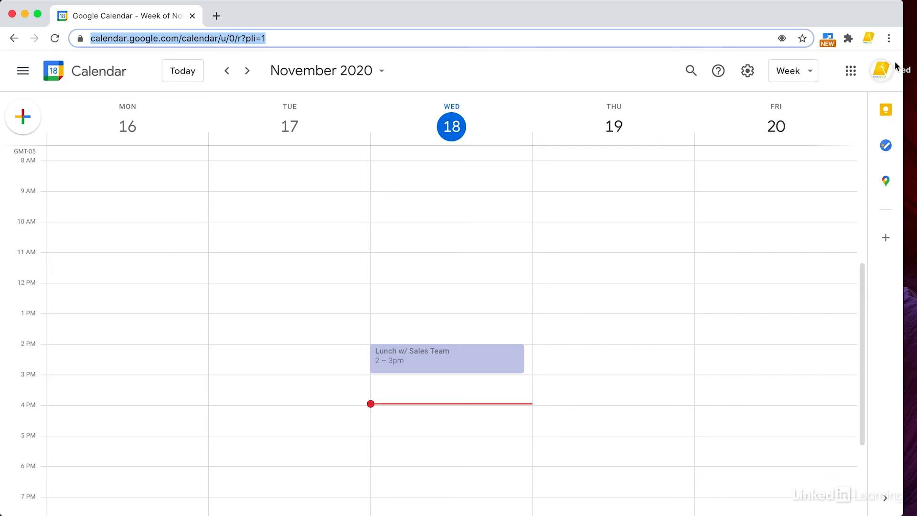
Open Chrome's three-dot menu over the Google Calendar week view
left_click(889, 38)
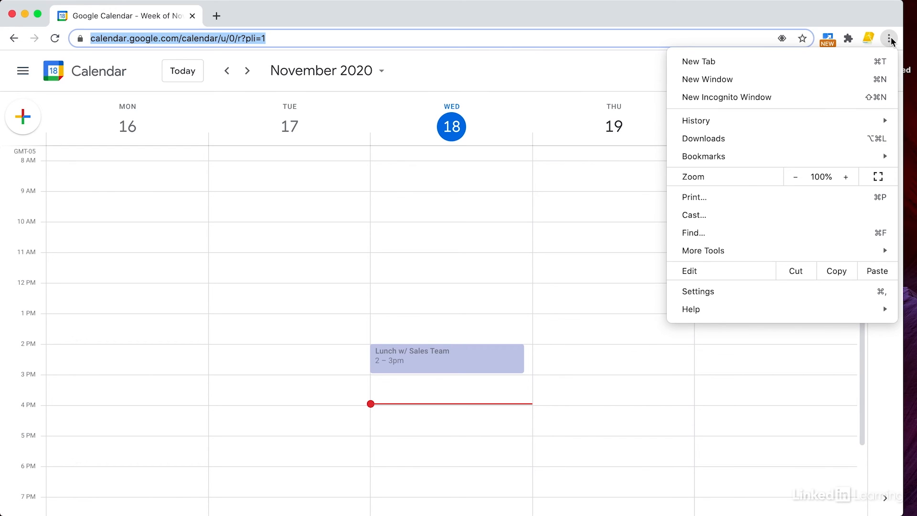
mouse_move(757, 251)
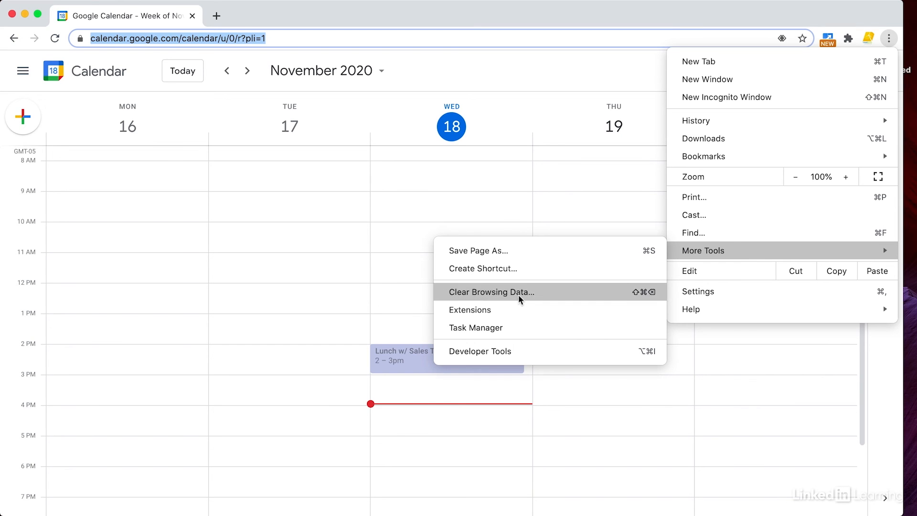
Open the Extensions page via More Tools, showing Tab Resize and Google Docs Offline
left_click(469, 309)
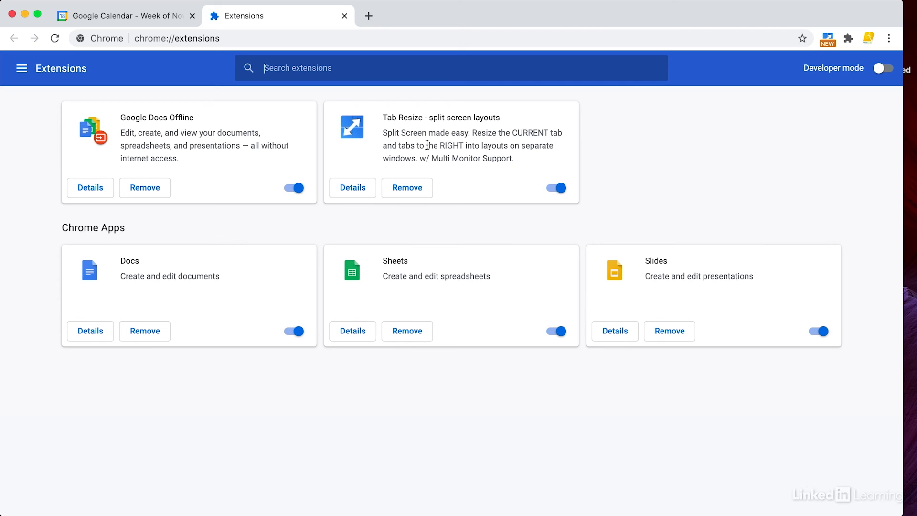
mouse_move(281, 225)
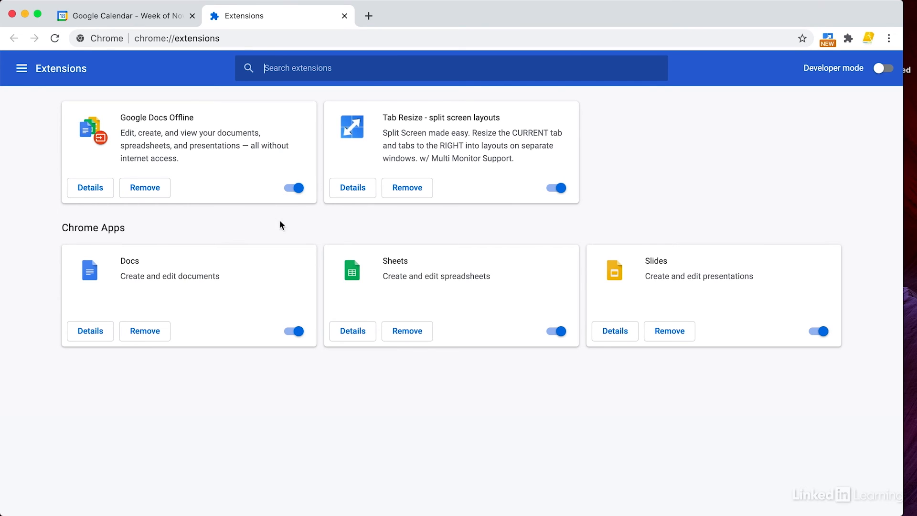
mouse_move(536, 224)
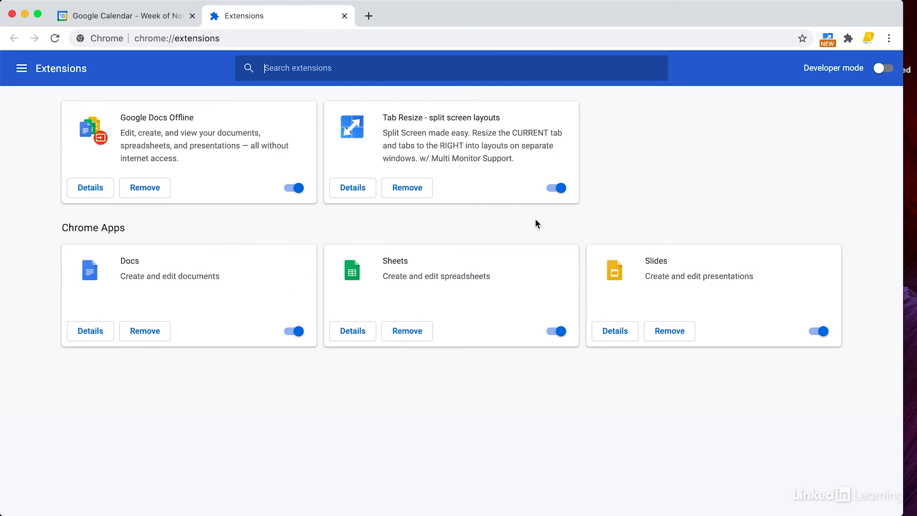
mouse_move(523, 185)
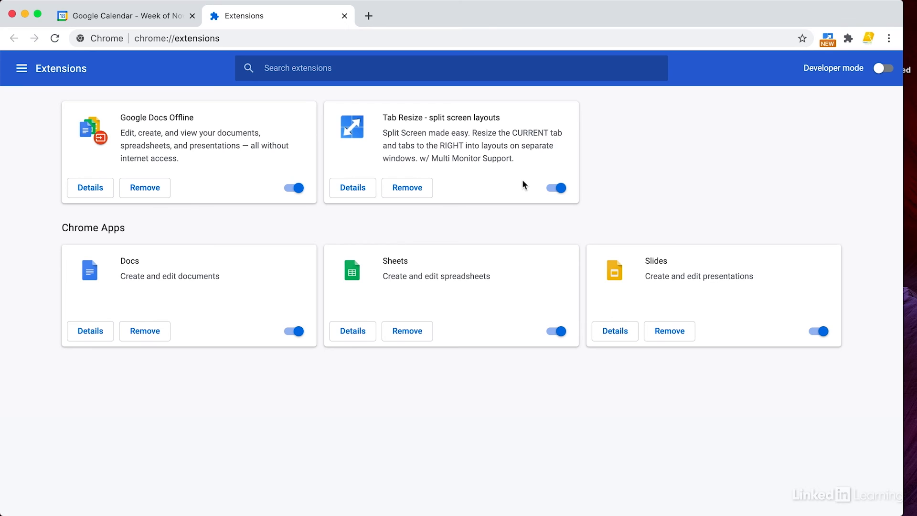
mouse_move(565, 191)
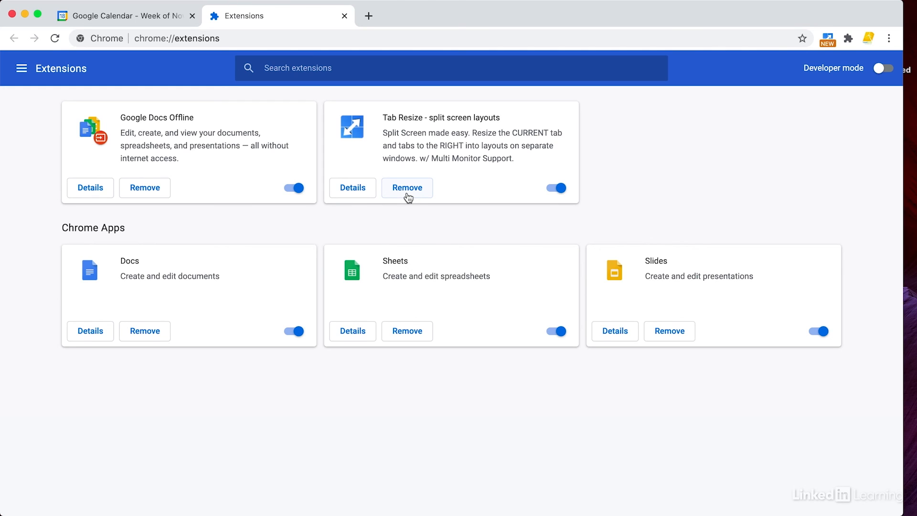
mouse_move(700, 199)
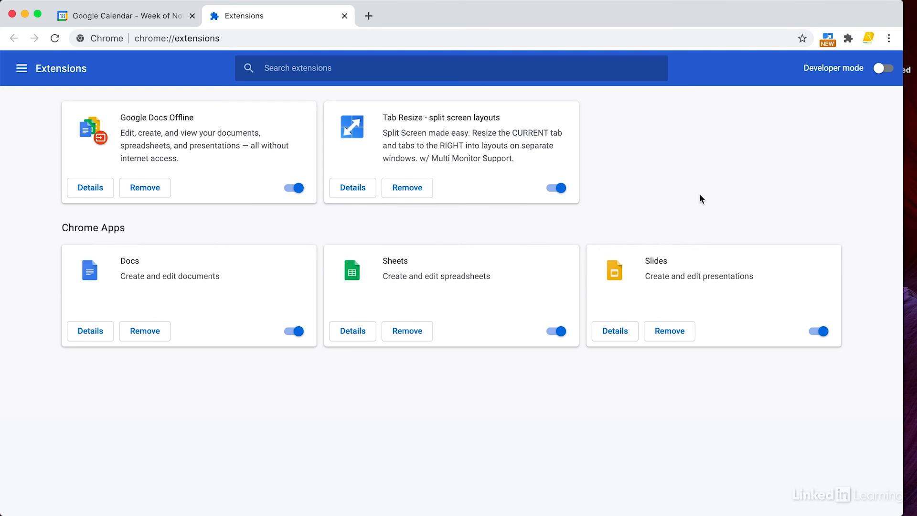